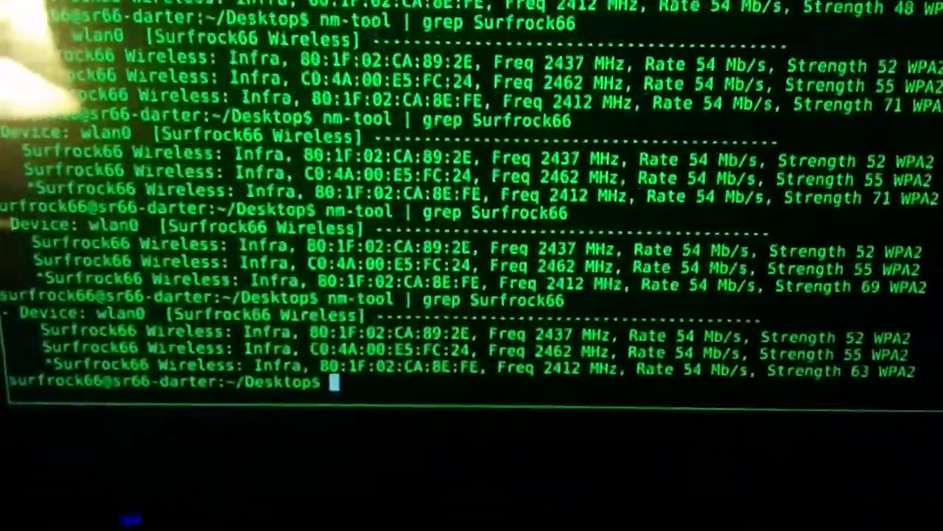
Show the earlier 19.5 Mbits/sec iperf result and the nm-tool Surfrock66 readings
{"action": "key", "text": "Return"}
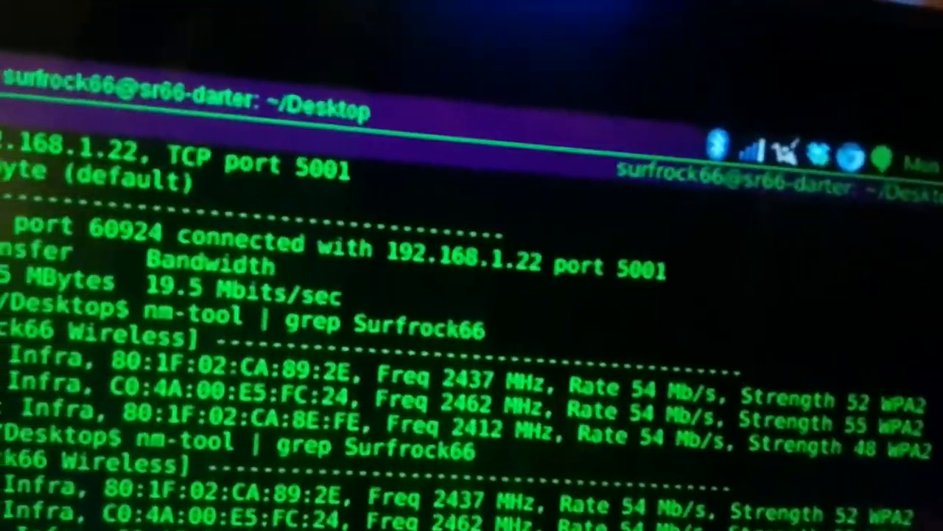
Run iperf to 192.168.1.22 twice, getting 40.9 and 36.9 Mbits/sec
{"action": "scroll", "scroll_direction": "down", "scroll_amount": 3}
{"action": "type", "text": "sudo iperf -c 192.168.1.22"}
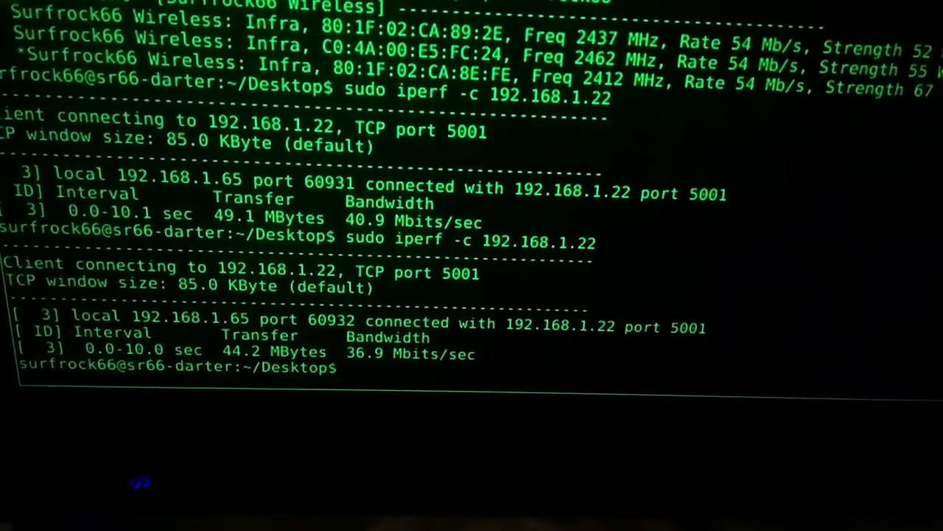
Run 'nm-tool | grep Surfrock66' for strength readings of 53, 67 and 63
{"action": "type", "text": "nm-tool | grep Surfrock66"}
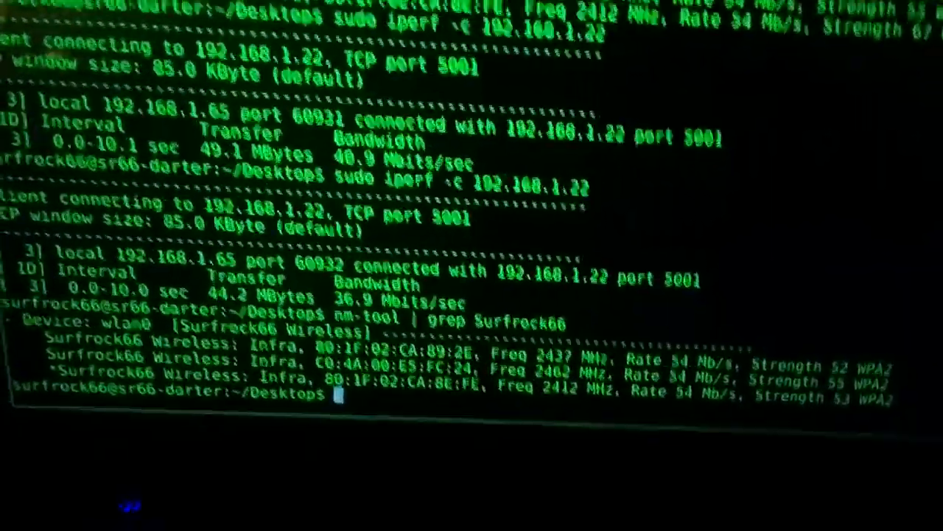
{"action": "scroll", "scroll_direction": "down", "scroll_amount": 3}
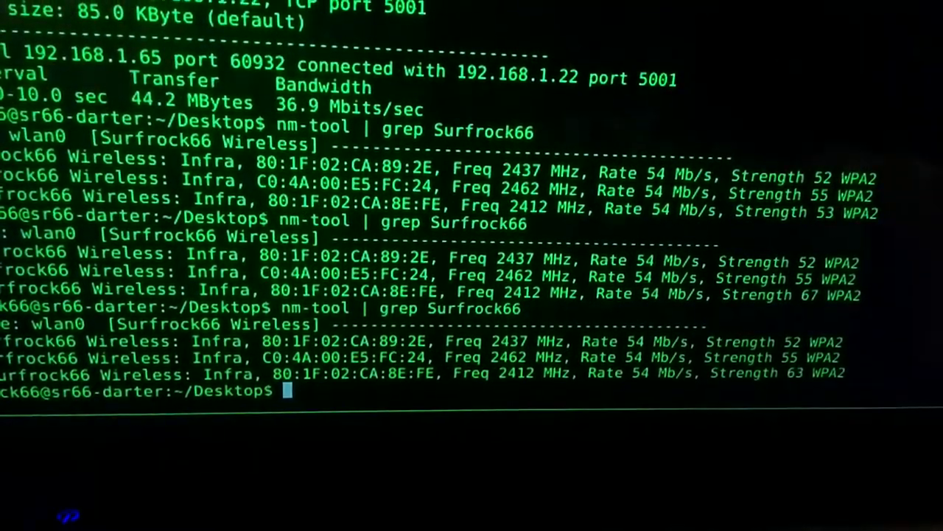
Test bandwidth to 192.168.1.22 again, getting 41.9 MBytes at 35.0 Mbits/sec
{"action": "type", "text": "nm-tool | grep Surfrock66"}
{"action": "type", "text": "sudo iperf -c 192.168.1.22"}
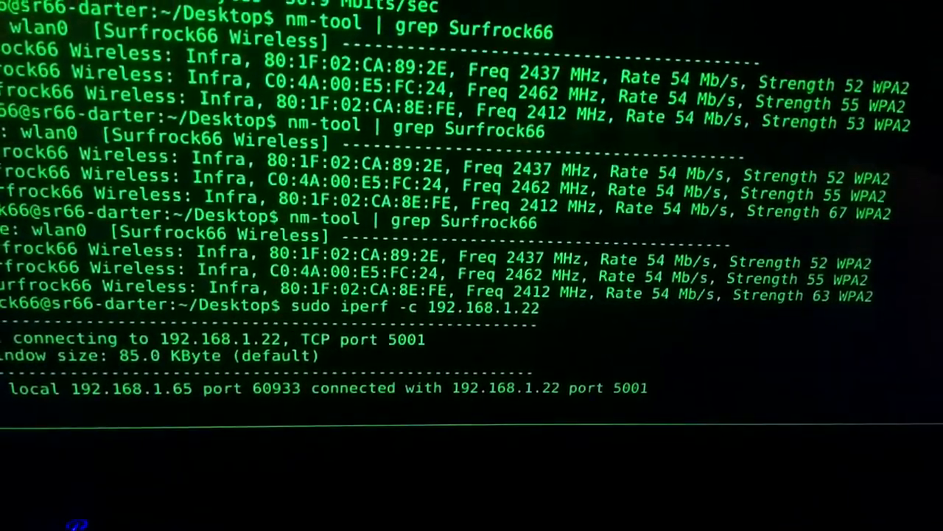
{"action": "scroll", "scroll_direction": "down", "scroll_amount": 3}
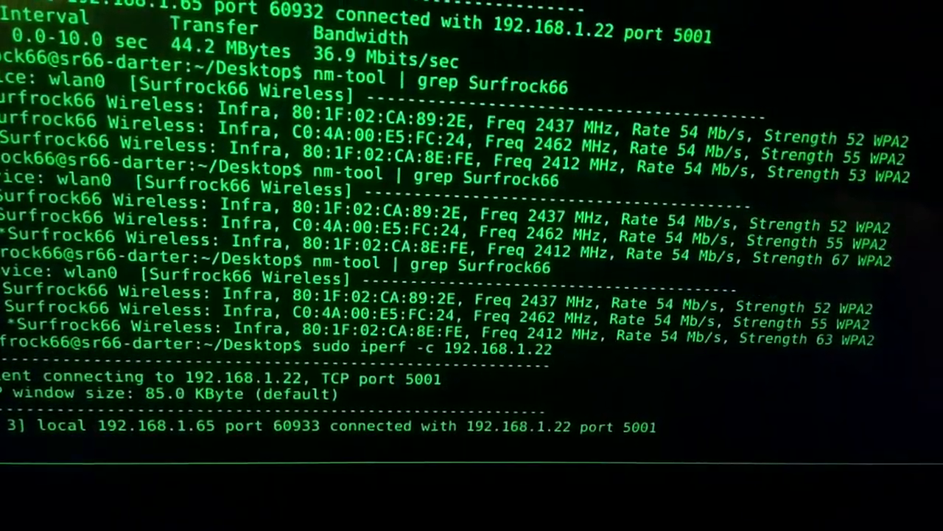
{"action": "scroll", "scroll_direction": "down", "scroll_amount": 3}
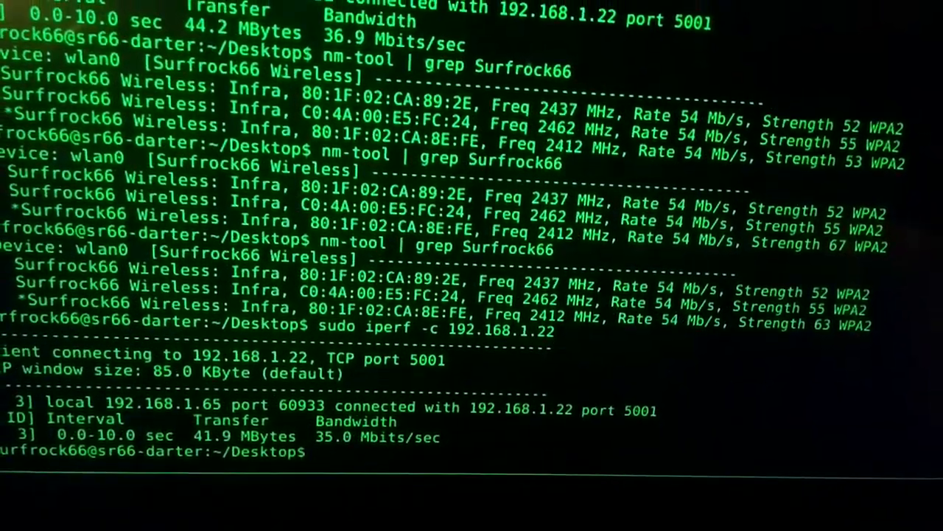